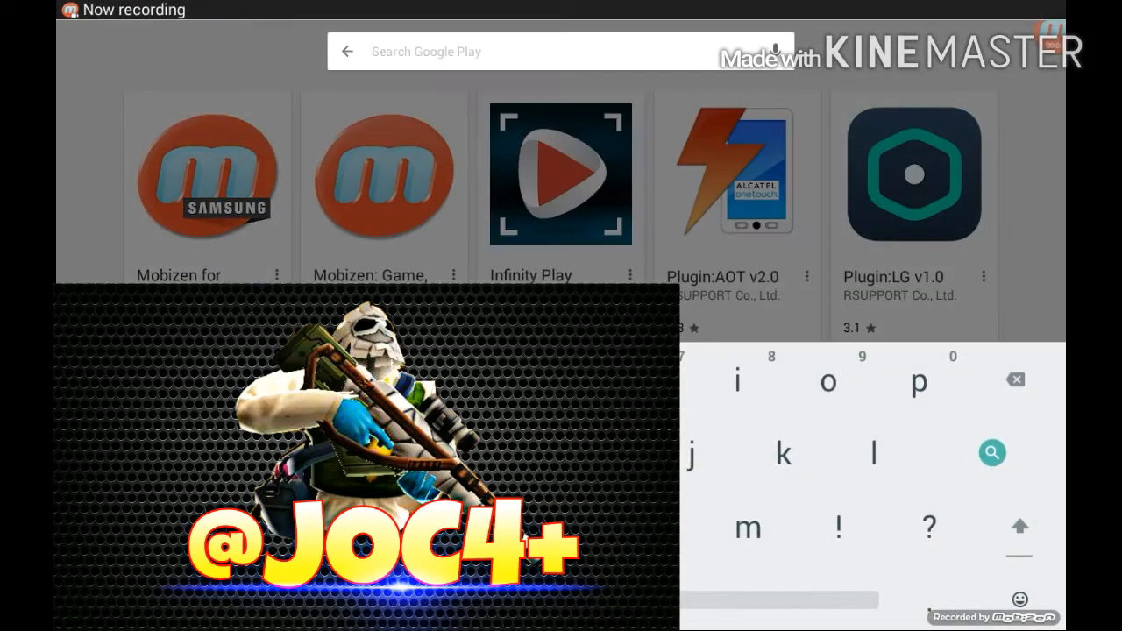
- Search Google Play for 'pics' and bring up the PicsArt Photo Studio listing
text(picsart)
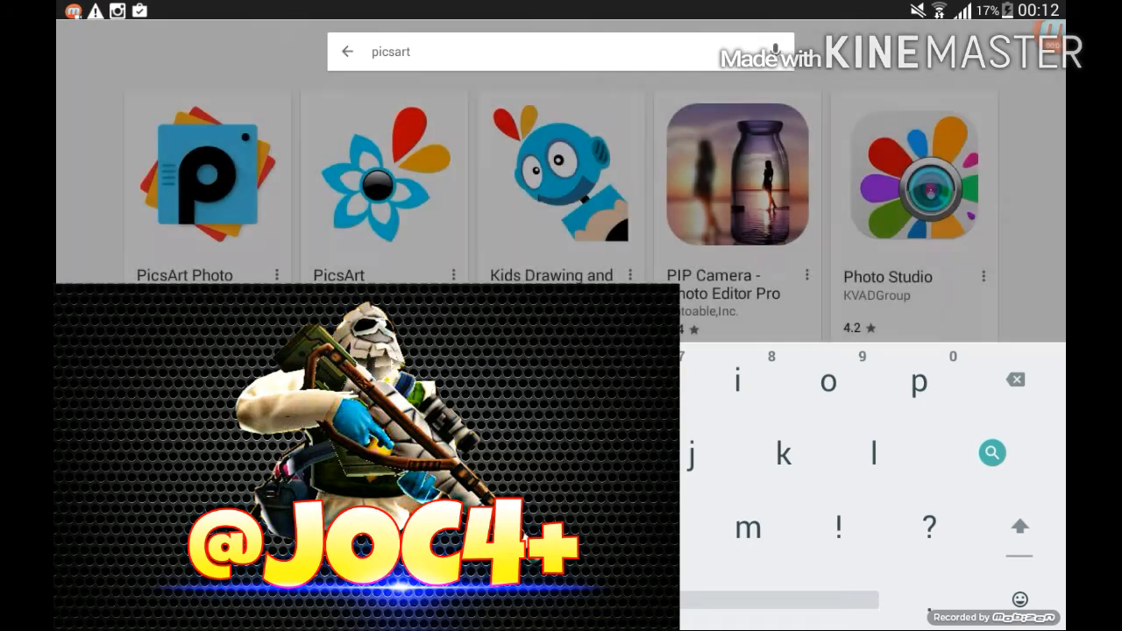
click(207, 176)
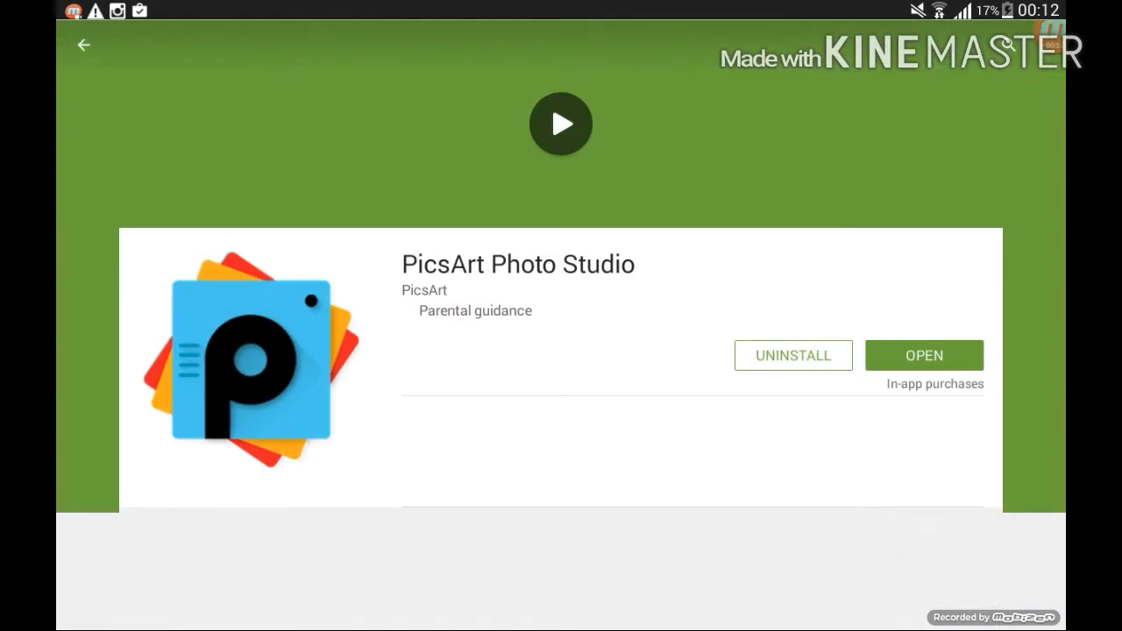
- Launch PicsArt and choose to pick a picture from the phone's gallery
click(923, 355)
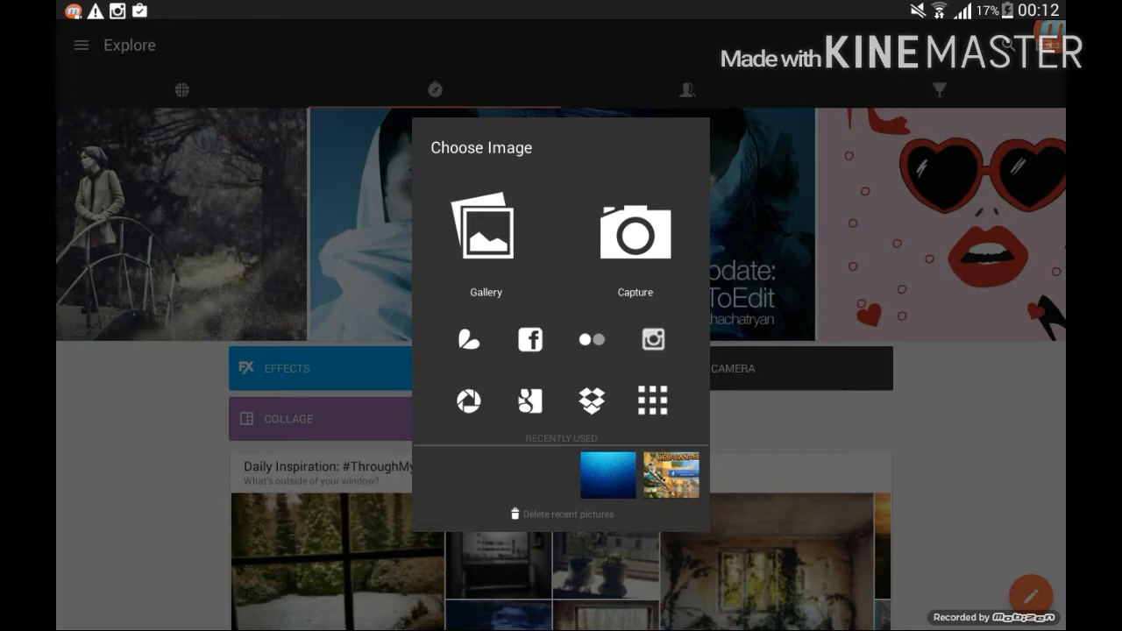
click(485, 228)
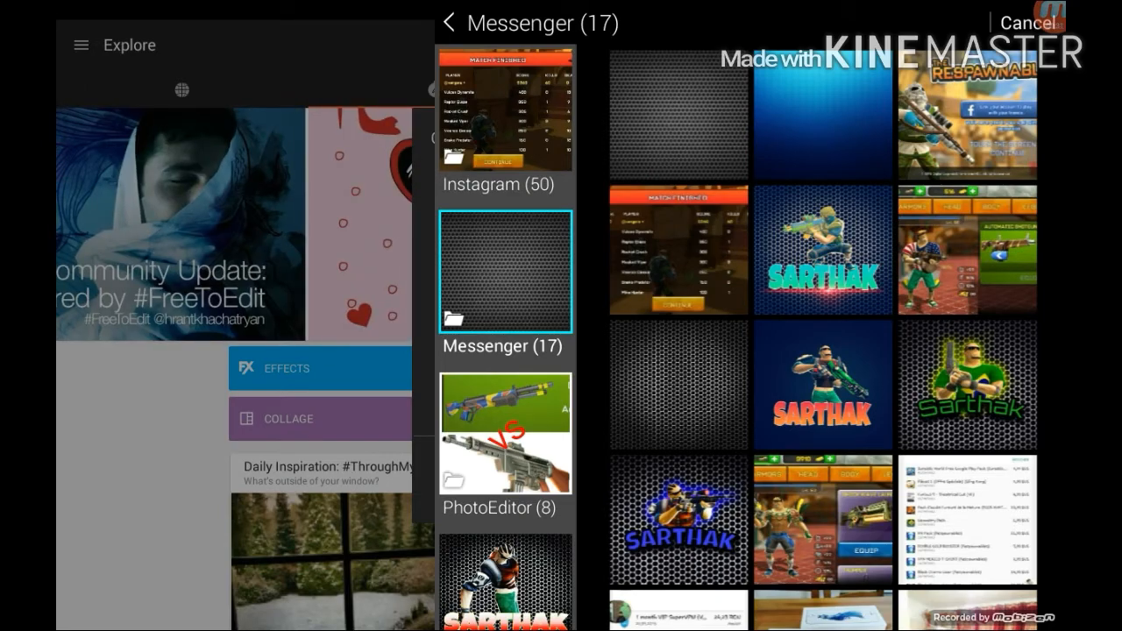
- Load the Respawnables game screenshot from the Messenger album for editing
click(967, 118)
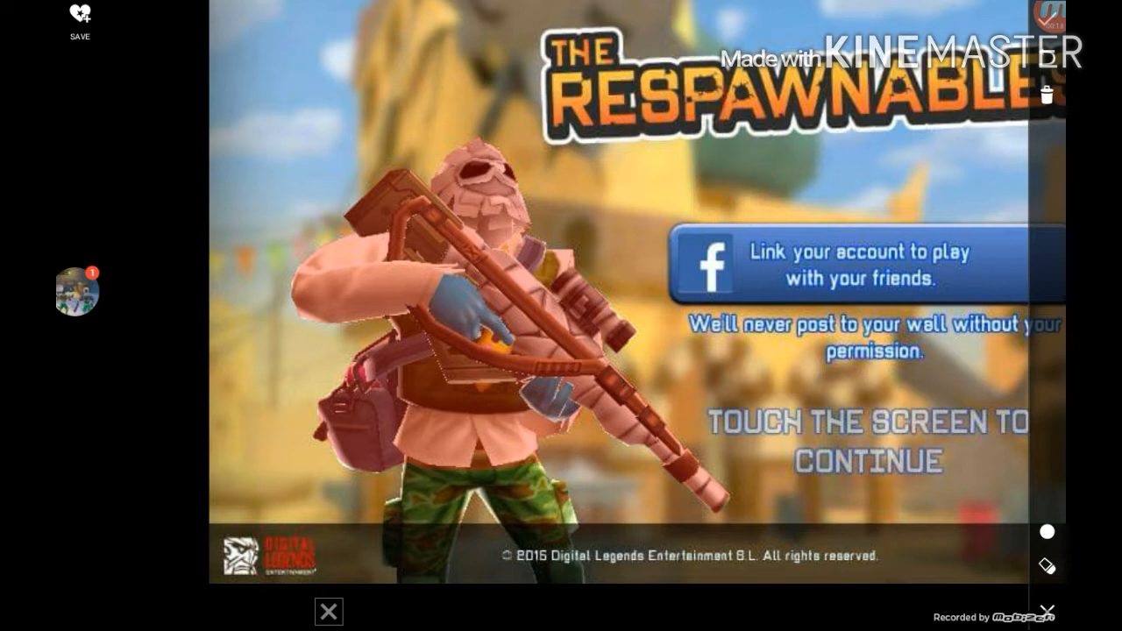
- Confirm the soldier cut-out so it lands on the hexagonal mesh background
click(1047, 566)
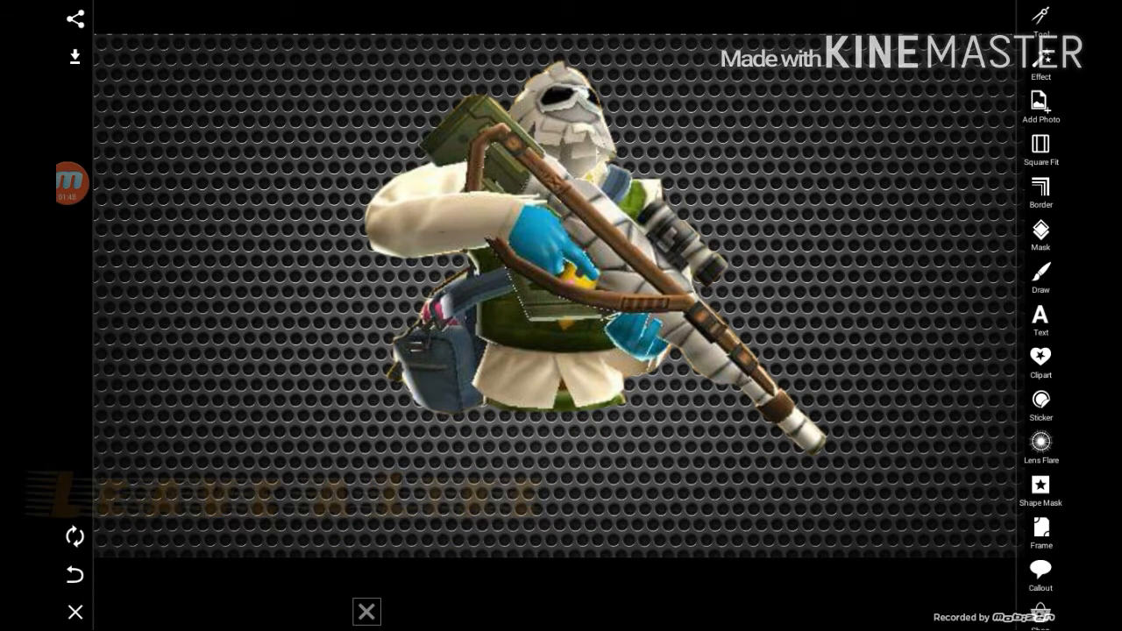
click(1041, 320)
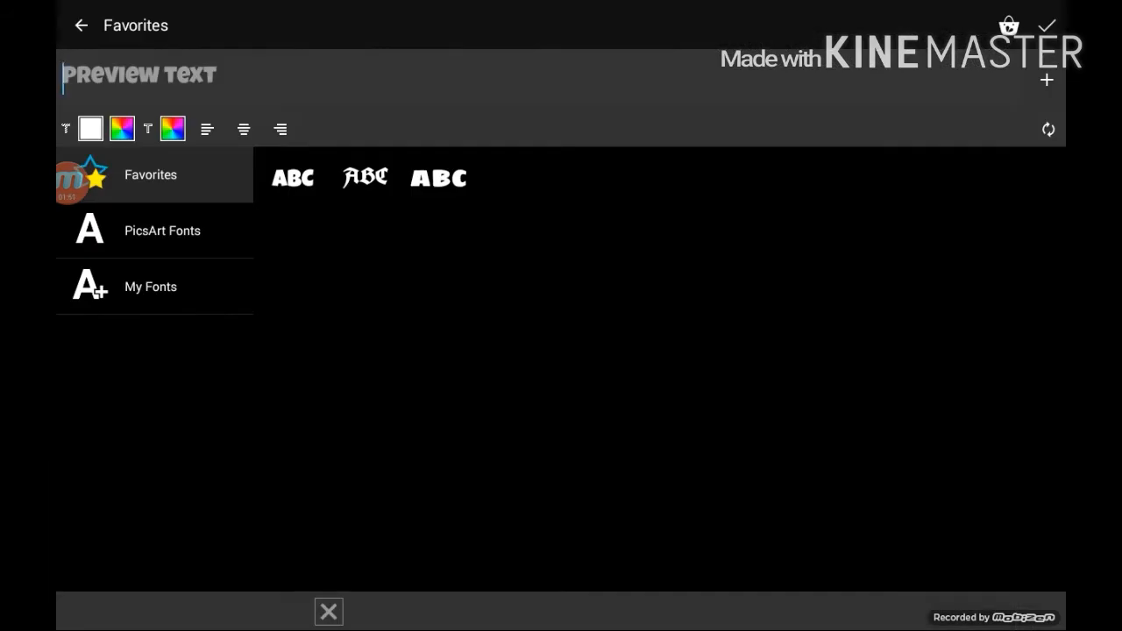
click(162, 231)
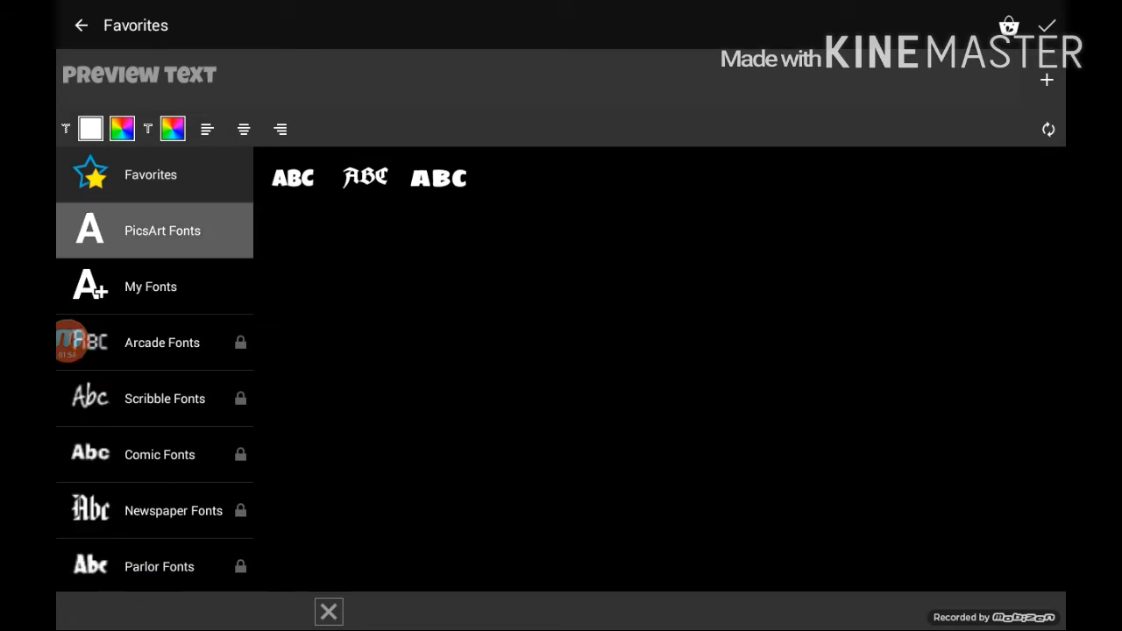
click(154, 230)
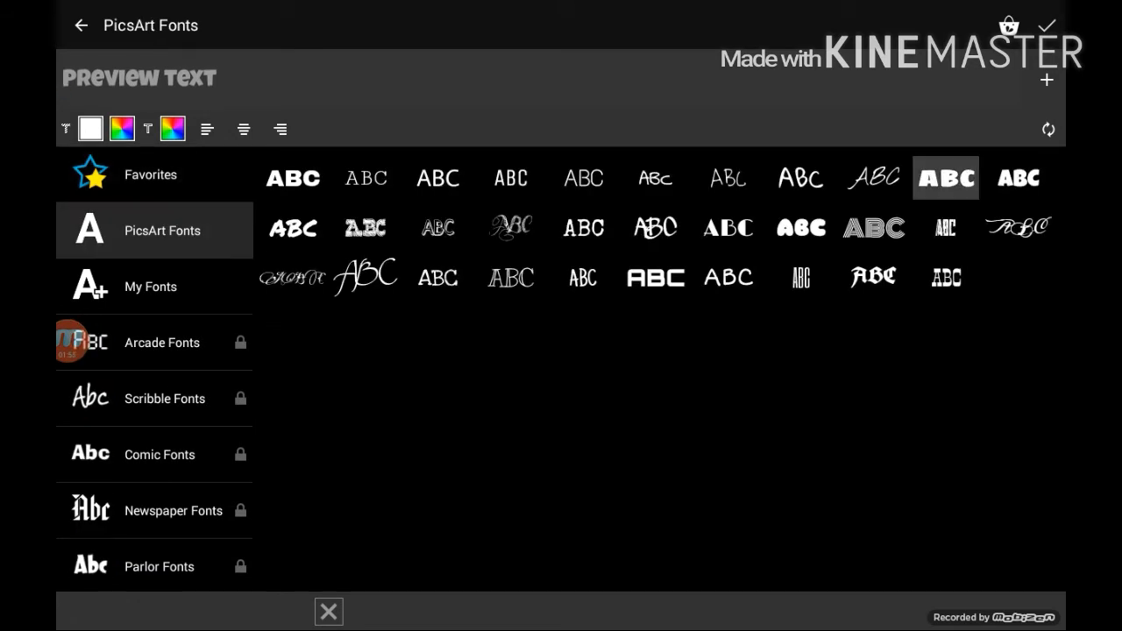
click(141, 77)
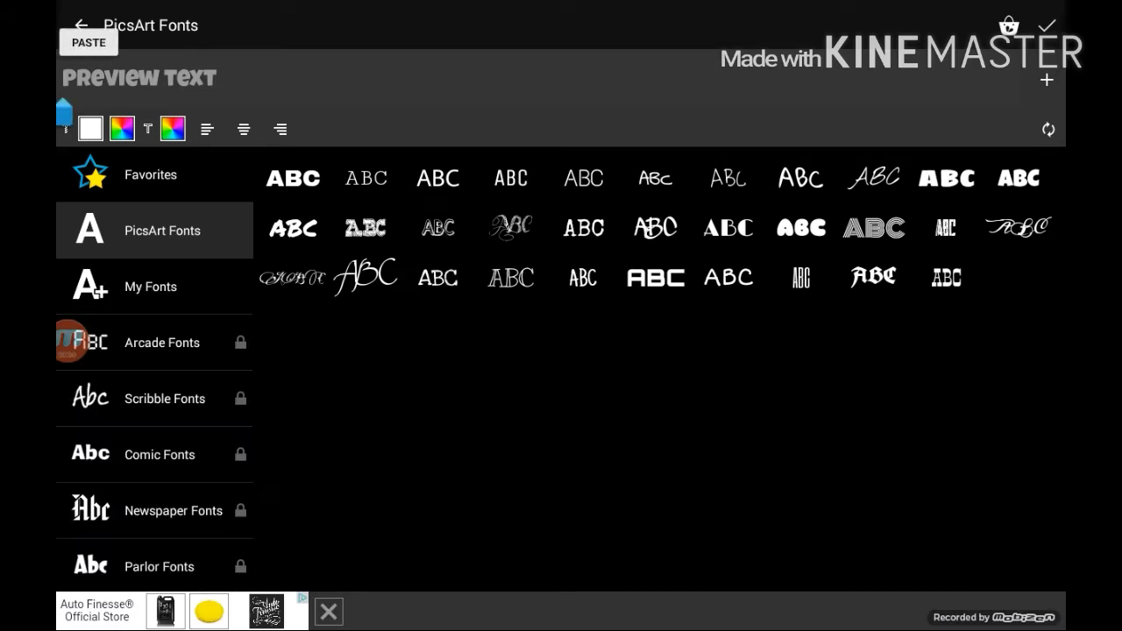
text(@JOC4+)
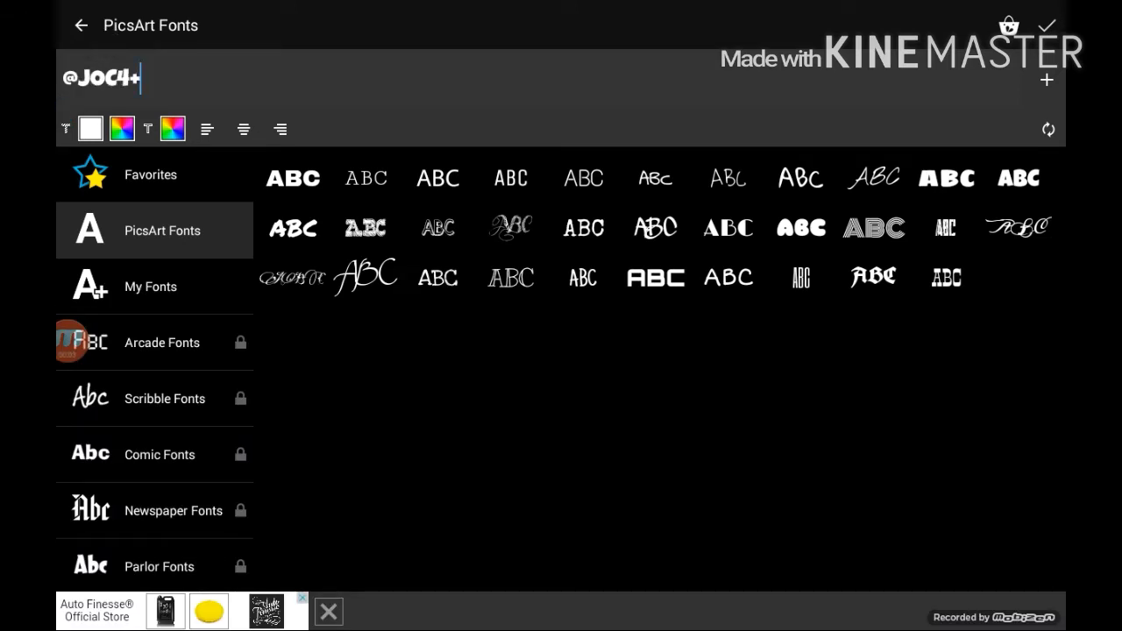
click(90, 128)
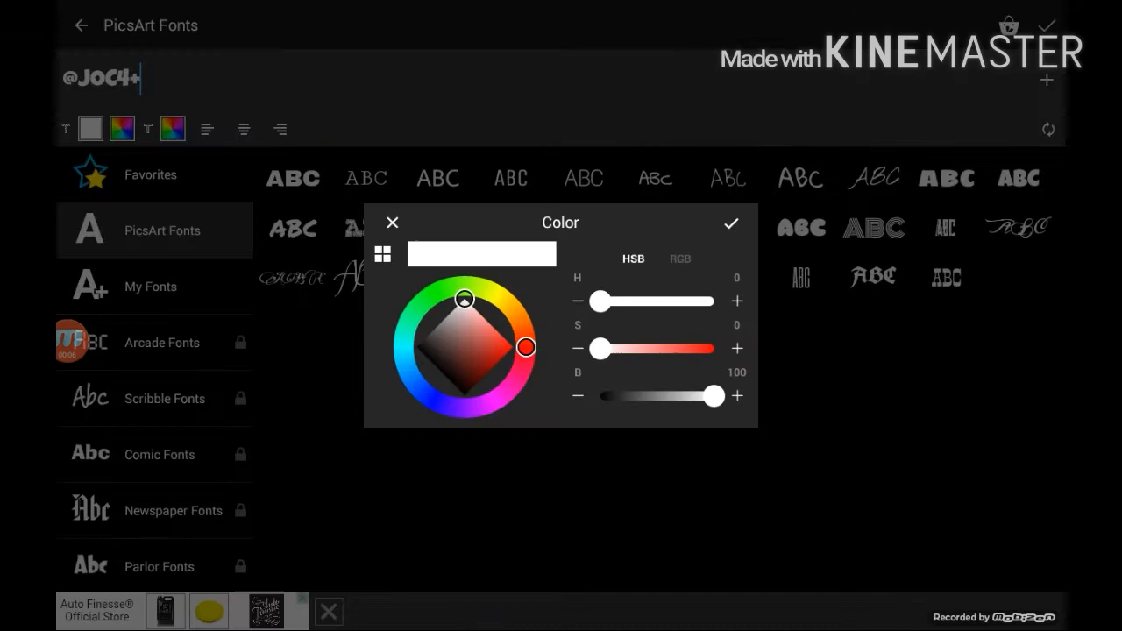
drag(526, 347, 517, 351)
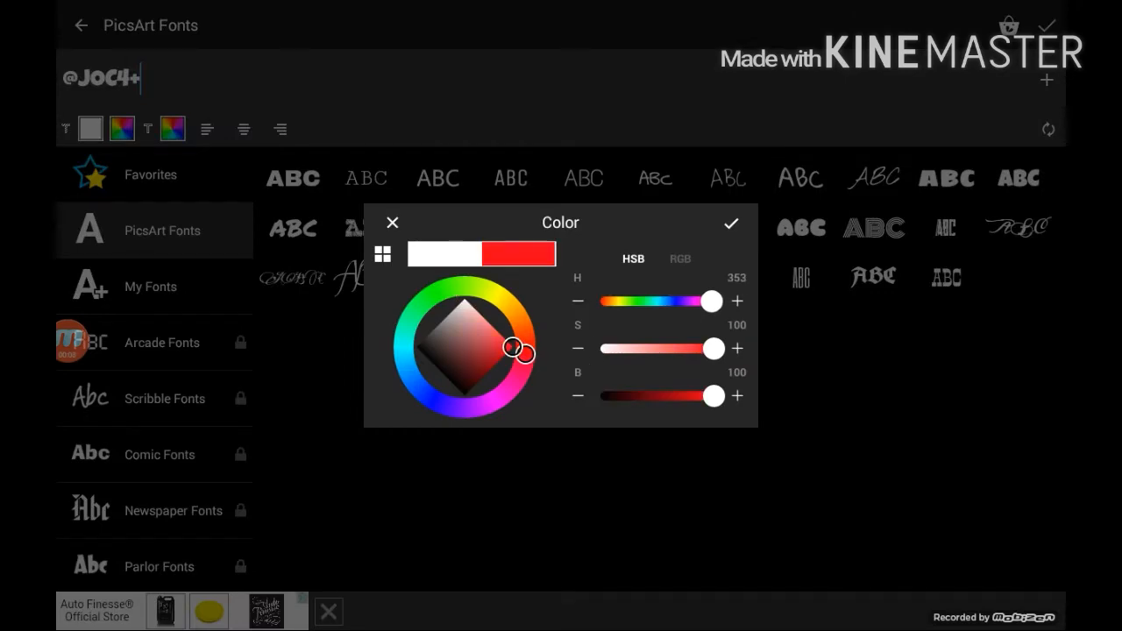
click(731, 224)
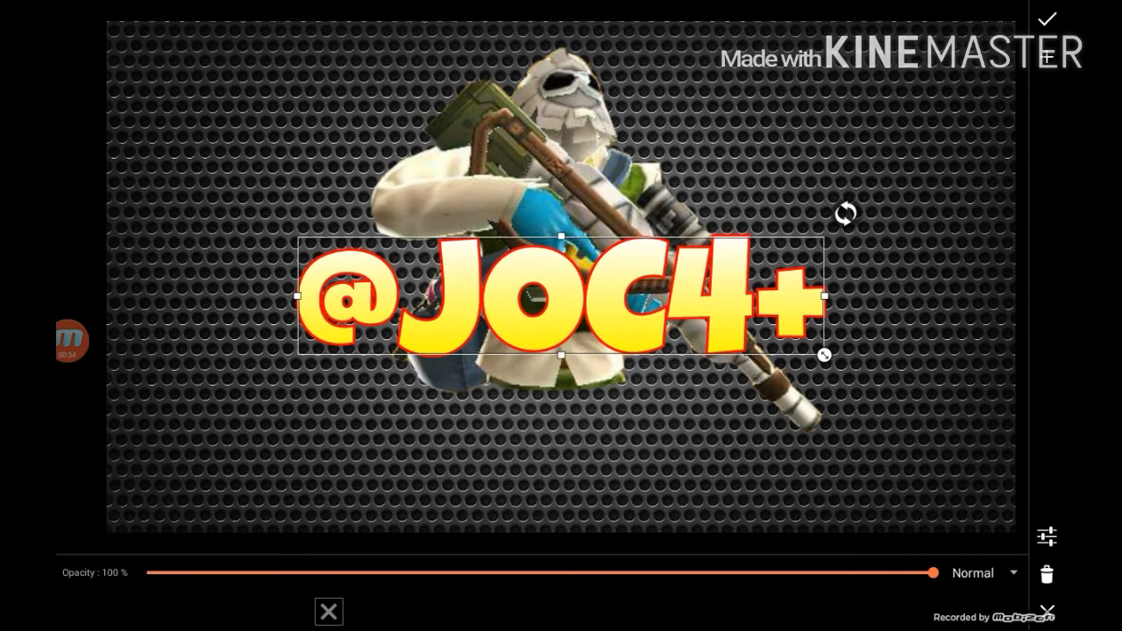
drag(561, 294, 590, 390)
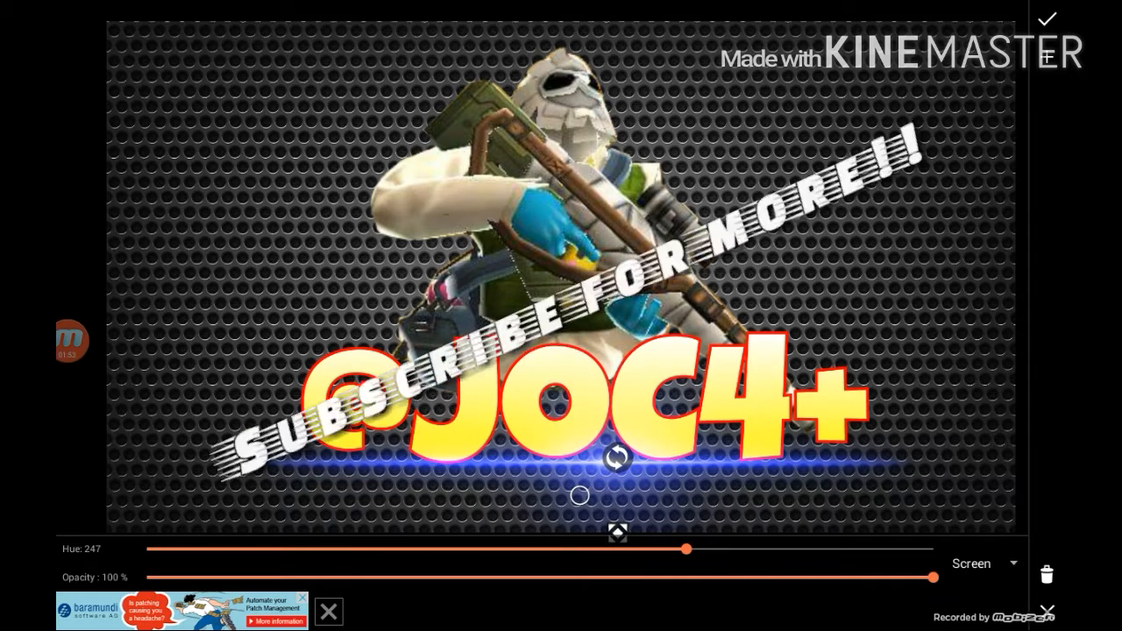
- Confirm the blue glow overlay on the composition
click(1041, 105)
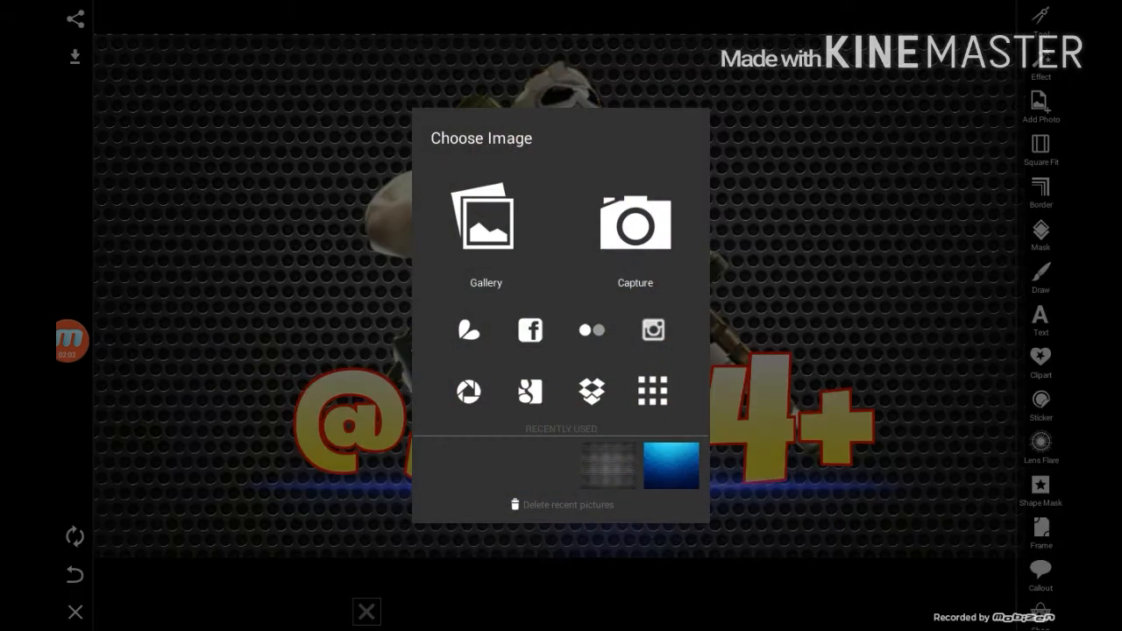